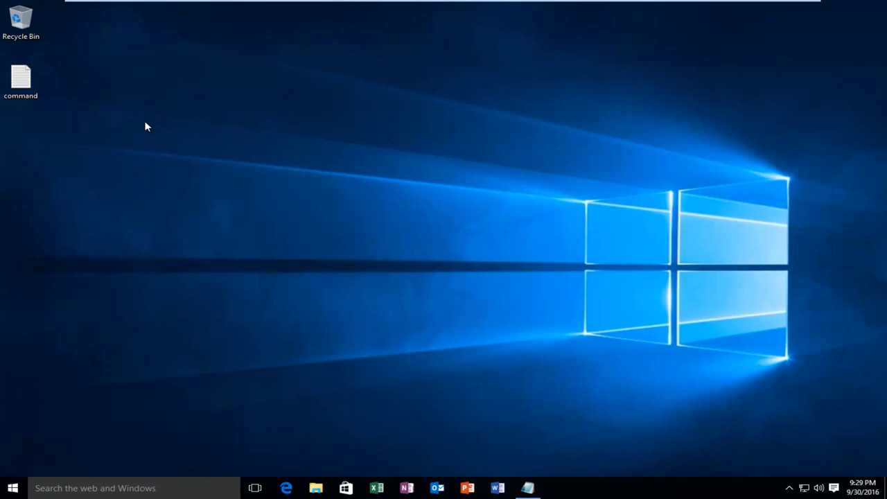
{"action": "mouse_move", "coordinate": [209, 252]}
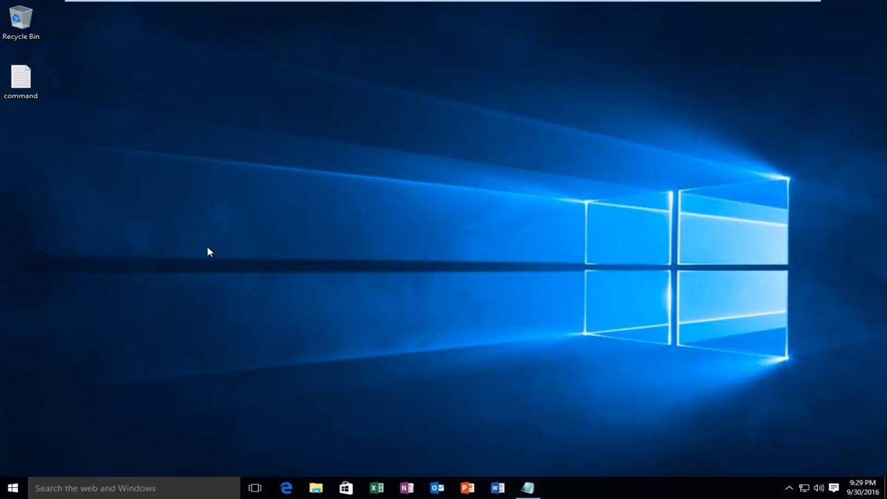
{"action": "mouse_move", "coordinate": [13, 488]}
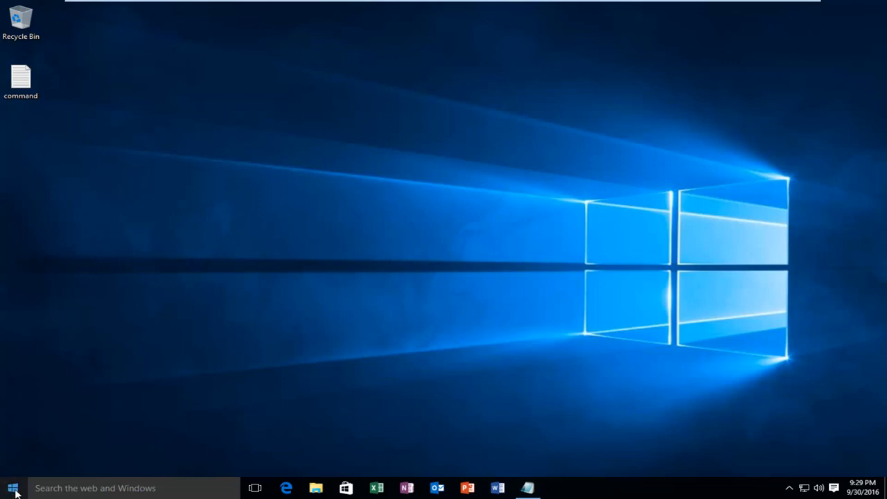
Launch Command Prompt (Admin) from the Start menu and approve the UAC prompt
{"action": "right_click", "coordinate": [12, 488]}
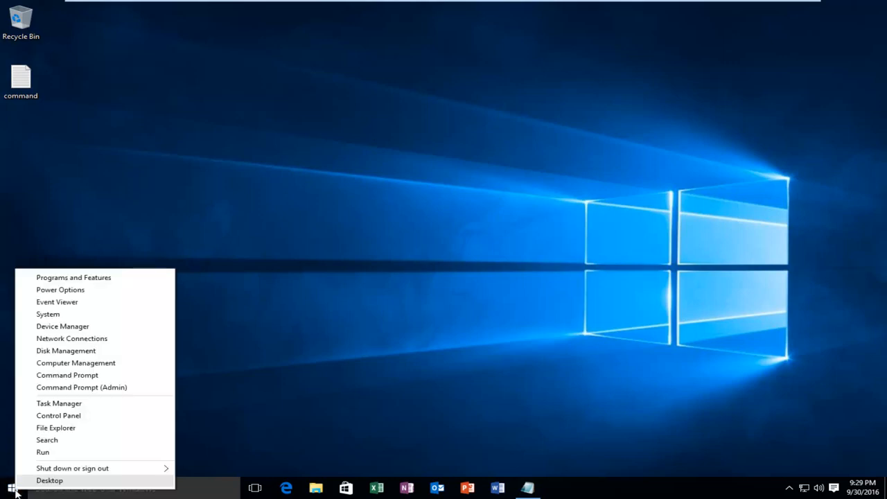
{"action": "mouse_move", "coordinate": [81, 387]}
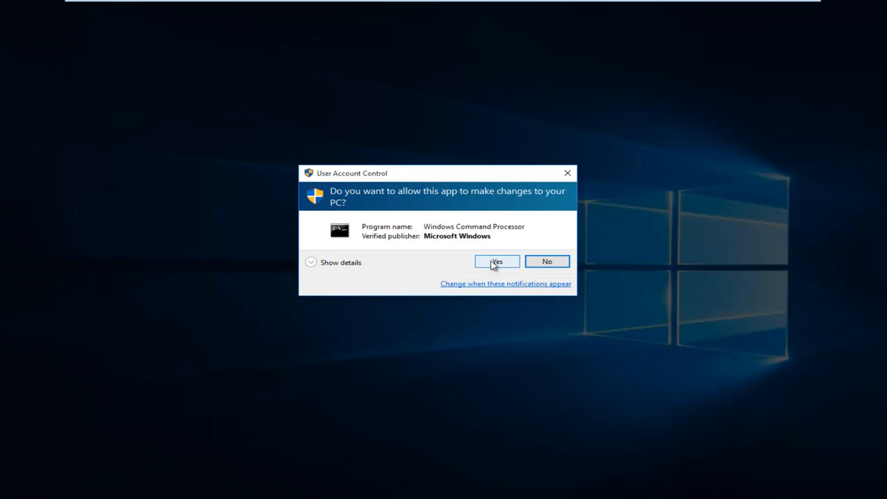
{"action": "left_click", "coordinate": [496, 261]}
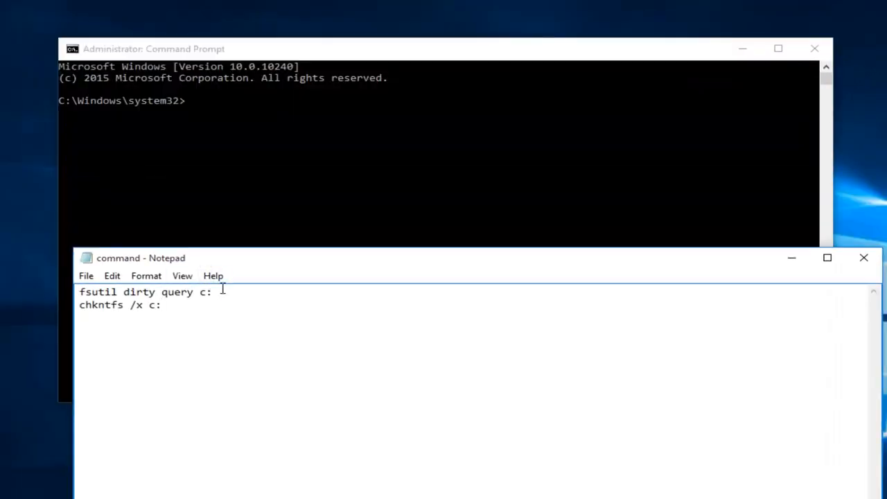
Run 'fsutil dirty query c:', which reports volume C: is NOT Dirty
{"action": "left_click", "coordinate": [443, 139]}
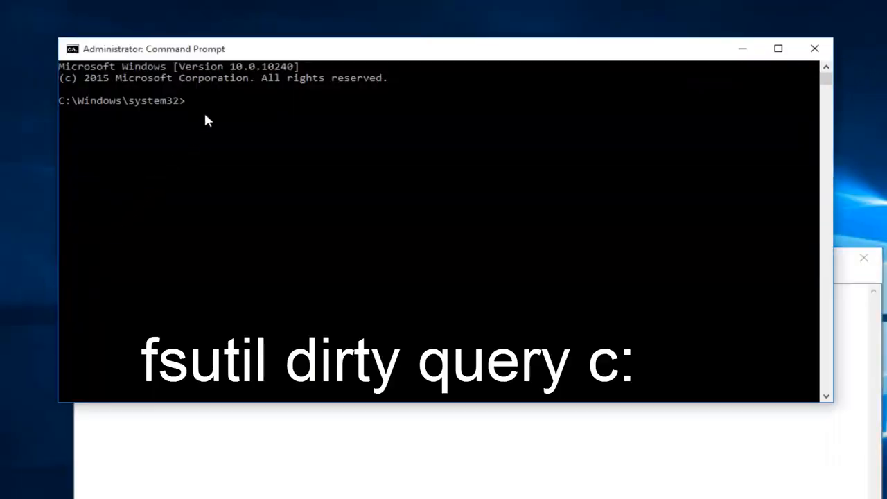
{"action": "type", "text": "fsutil dirty query c:"}
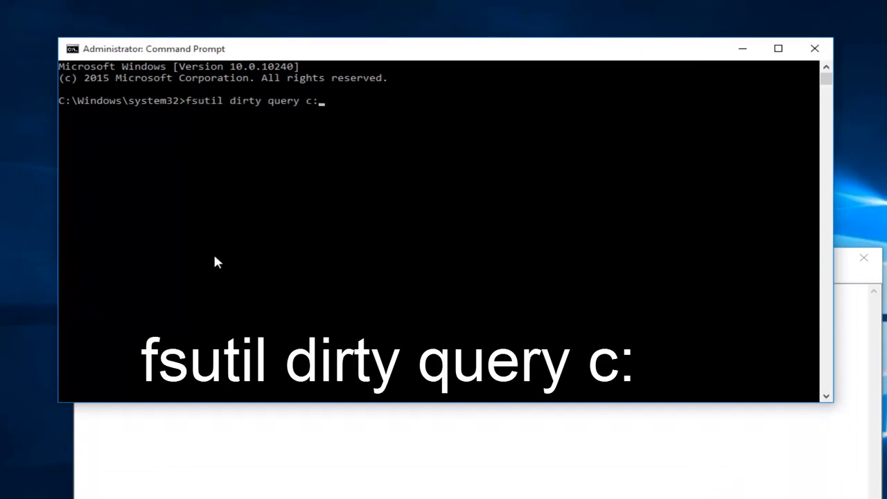
{"action": "mouse_move", "coordinate": [185, 220]}
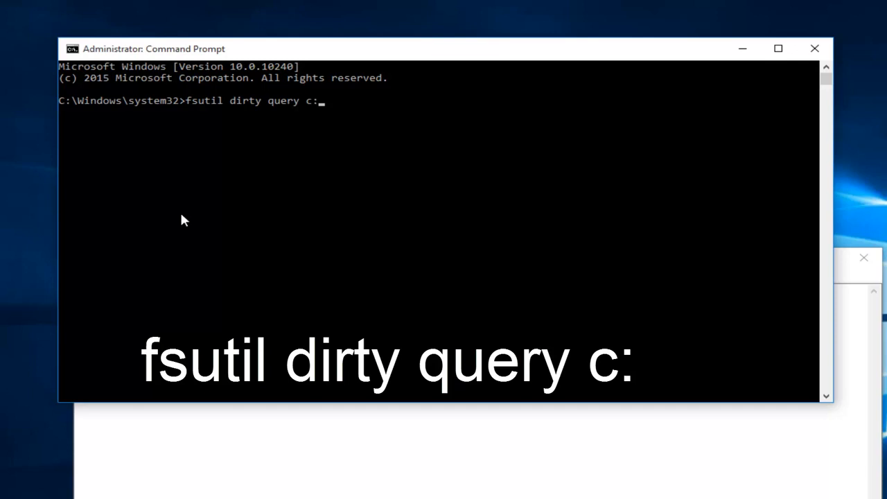
{"action": "mouse_move", "coordinate": [196, 111]}
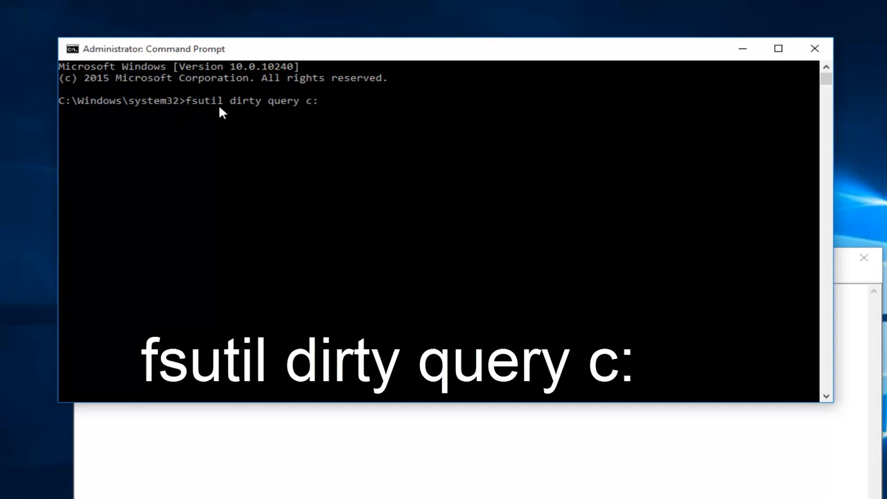
{"action": "mouse_move", "coordinate": [261, 111]}
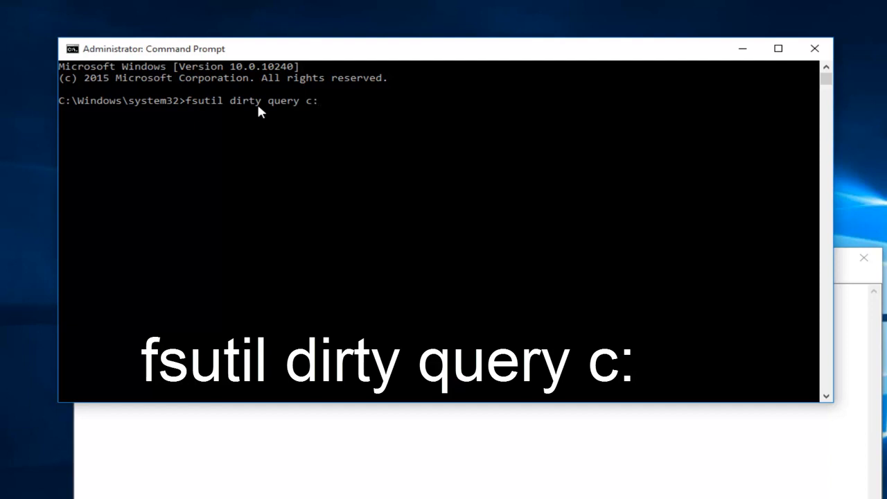
{"action": "mouse_move", "coordinate": [293, 113]}
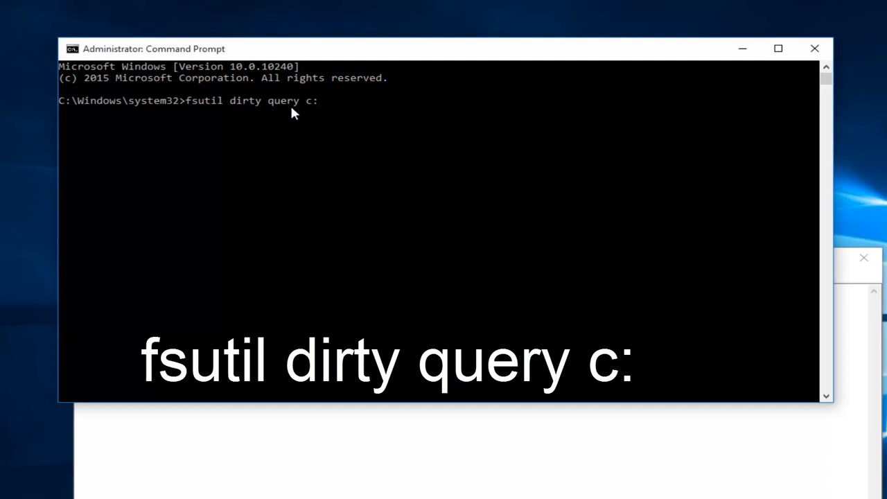
{"action": "mouse_move", "coordinate": [315, 109]}
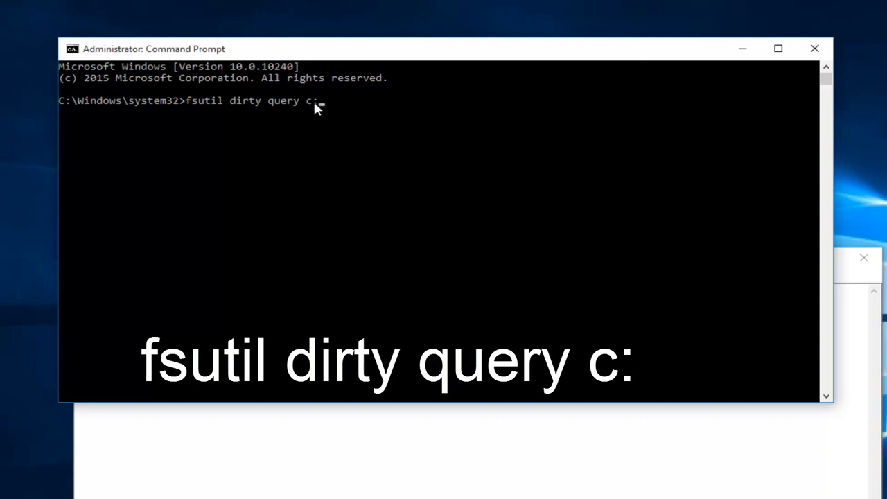
{"action": "mouse_move", "coordinate": [309, 123]}
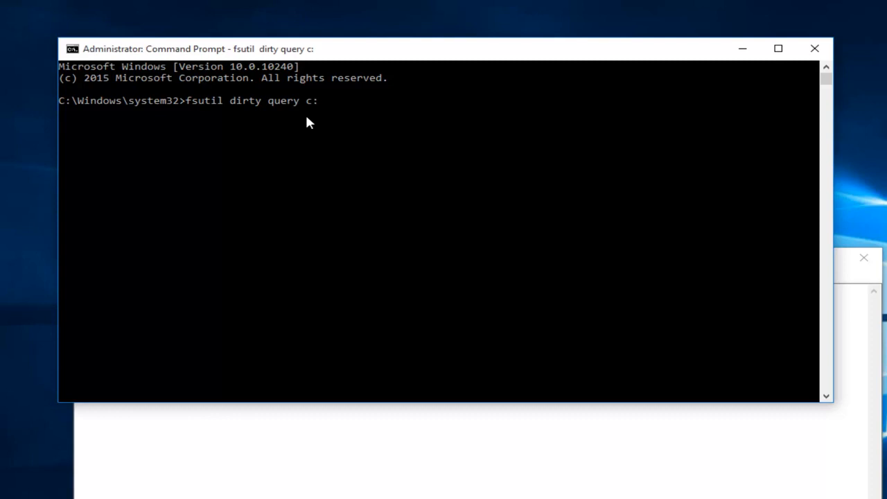
{"action": "key", "text": "Return"}
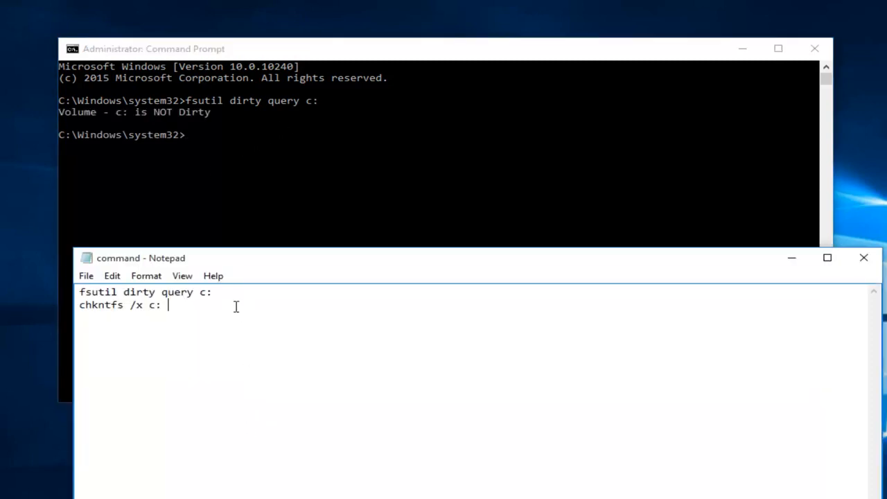
Return to Command Prompt and enter 'chkntfs /x c:' at the prompt, unexecuted
{"action": "key", "text": "ctrl+a"}
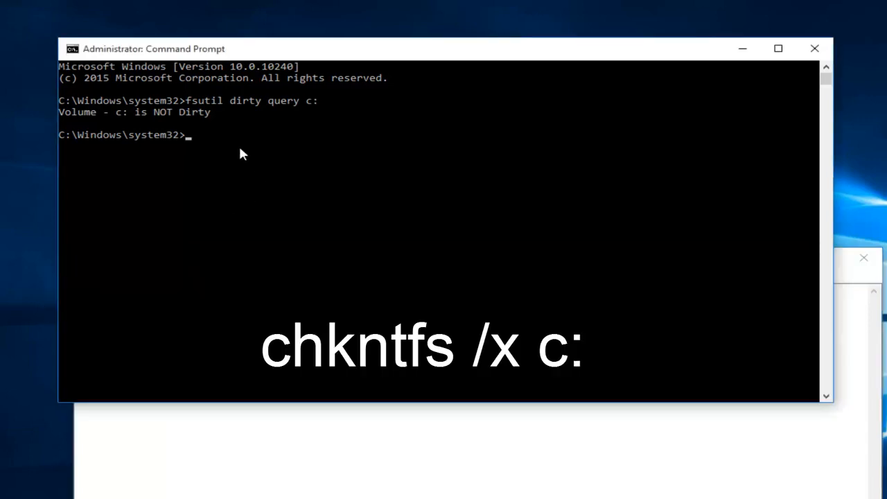
{"action": "type", "text": "chkntfs /x c:"}
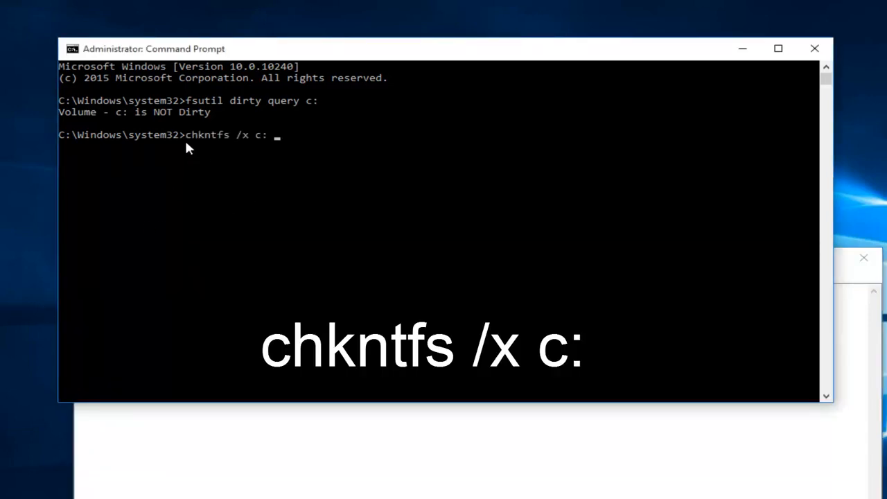
{"action": "mouse_move", "coordinate": [194, 144]}
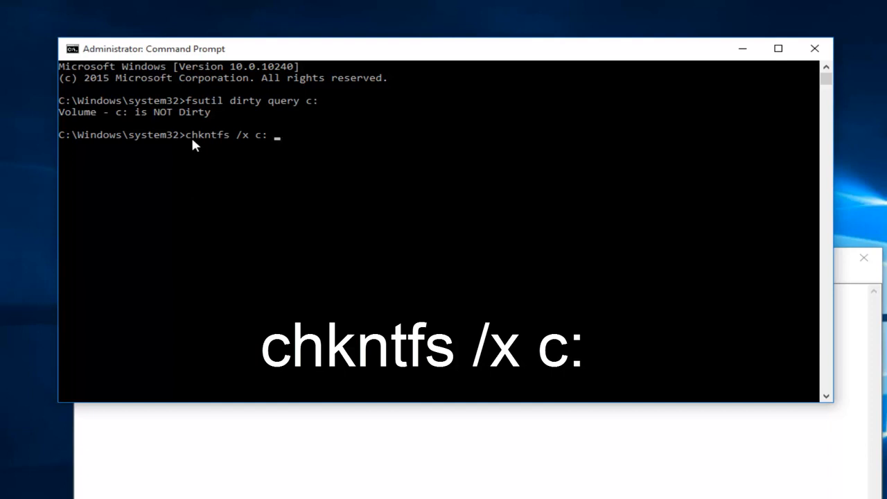
{"action": "mouse_move", "coordinate": [208, 145]}
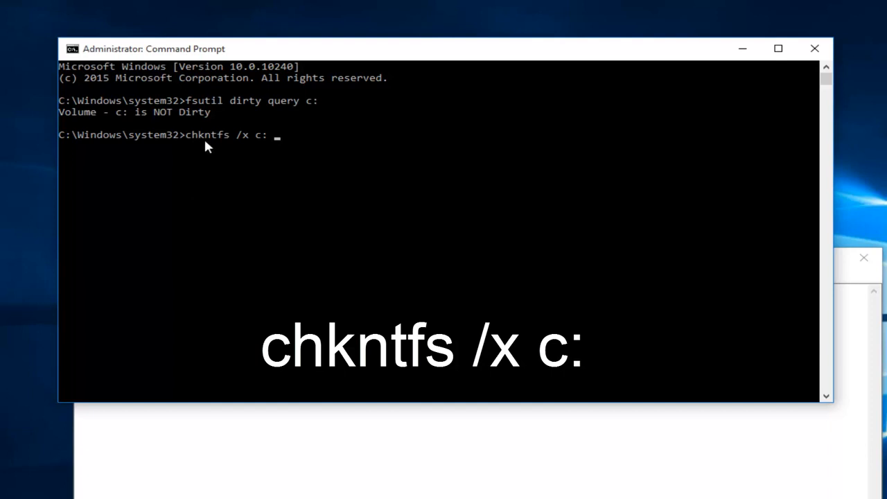
{"action": "mouse_move", "coordinate": [228, 142]}
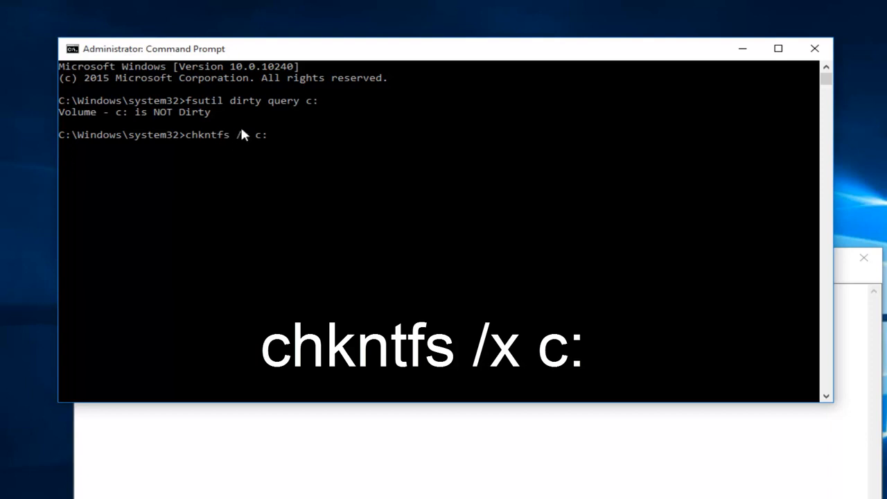
{"action": "mouse_move", "coordinate": [248, 145]}
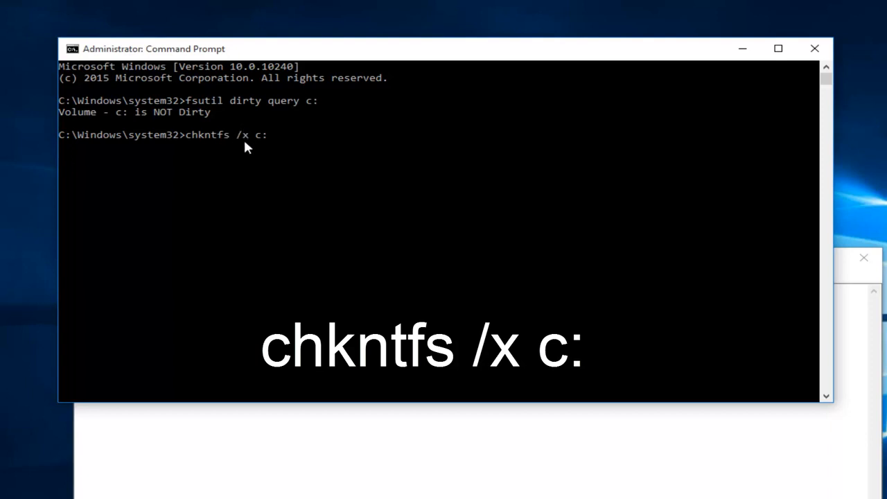
{"action": "mouse_move", "coordinate": [269, 148]}
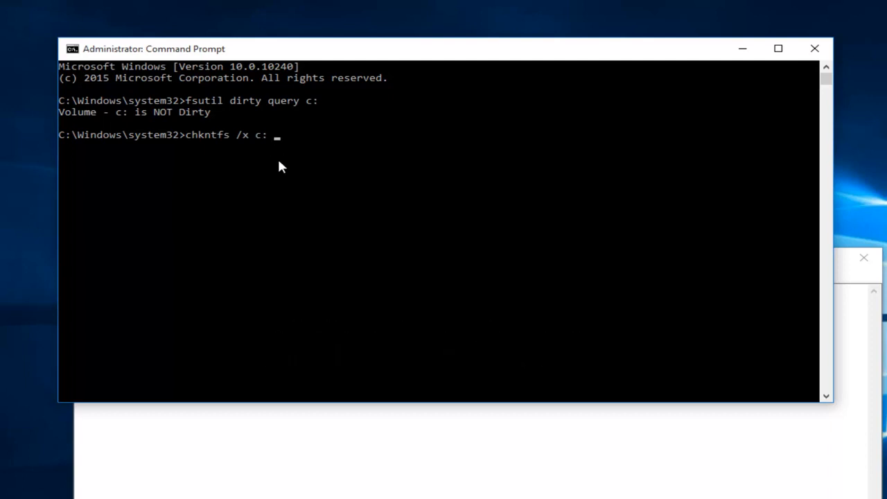
{"action": "mouse_move", "coordinate": [269, 147]}
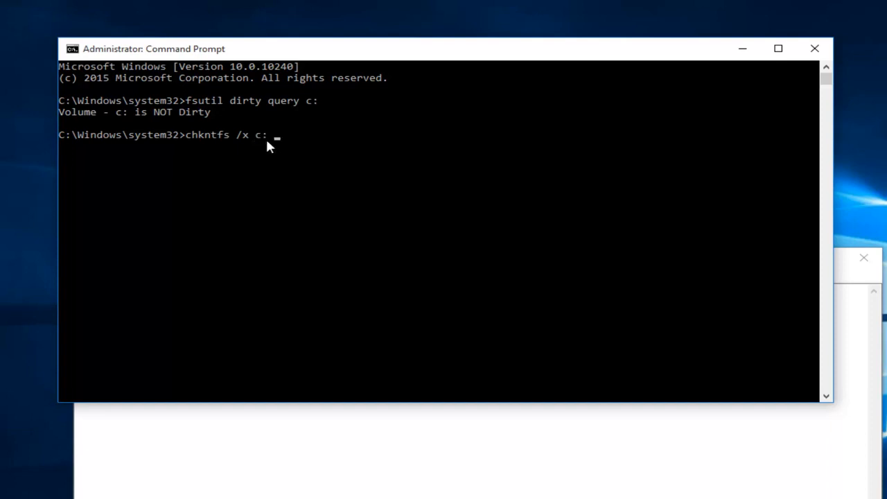
{"action": "mouse_move", "coordinate": [276, 142]}
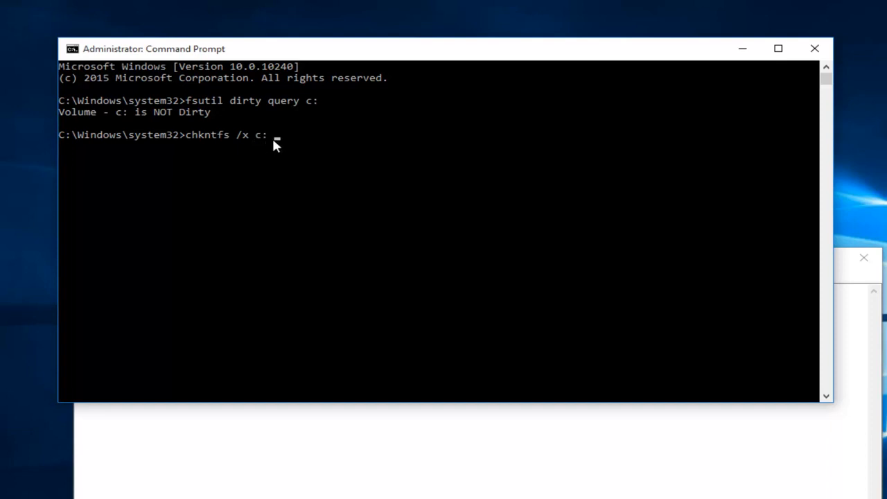
{"action": "mouse_move", "coordinate": [262, 145]}
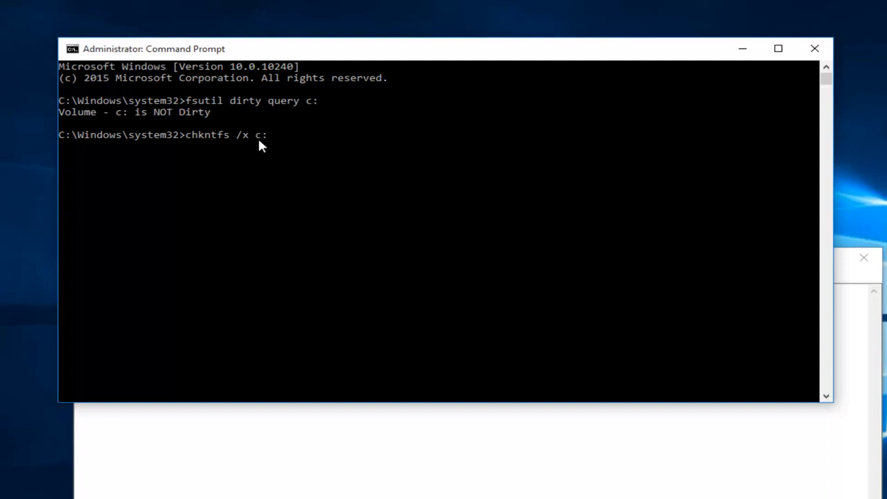
{"action": "mouse_move", "coordinate": [270, 144]}
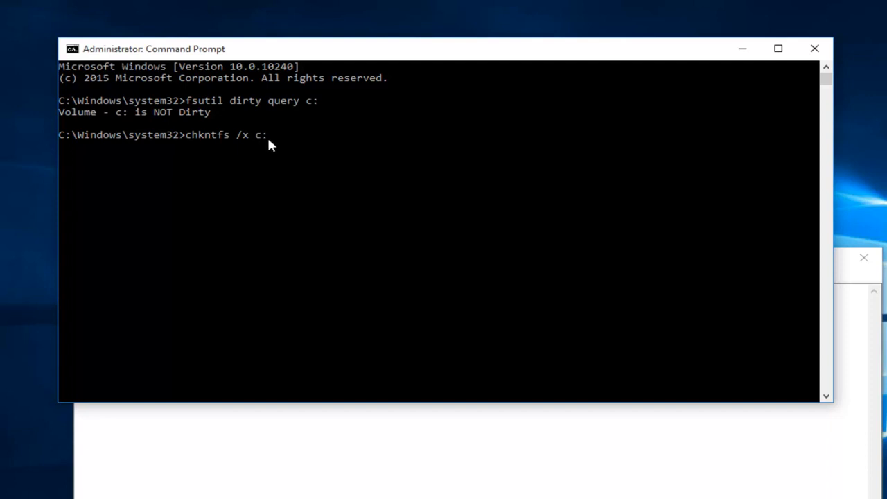
{"action": "mouse_move", "coordinate": [264, 146]}
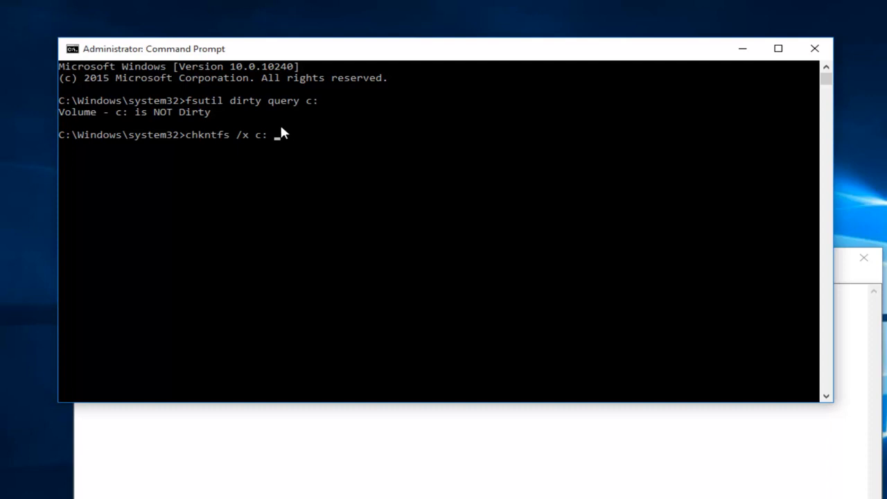
{"action": "mouse_move", "coordinate": [295, 151]}
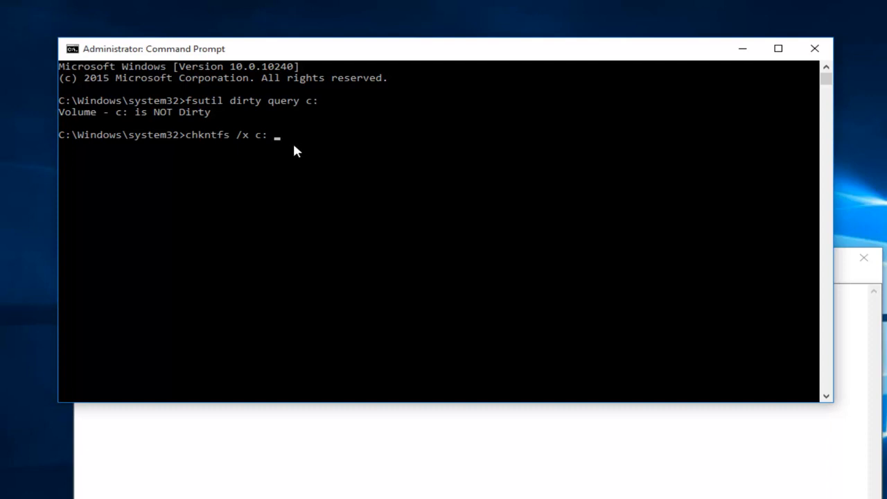
{"action": "mouse_move", "coordinate": [170, 175]}
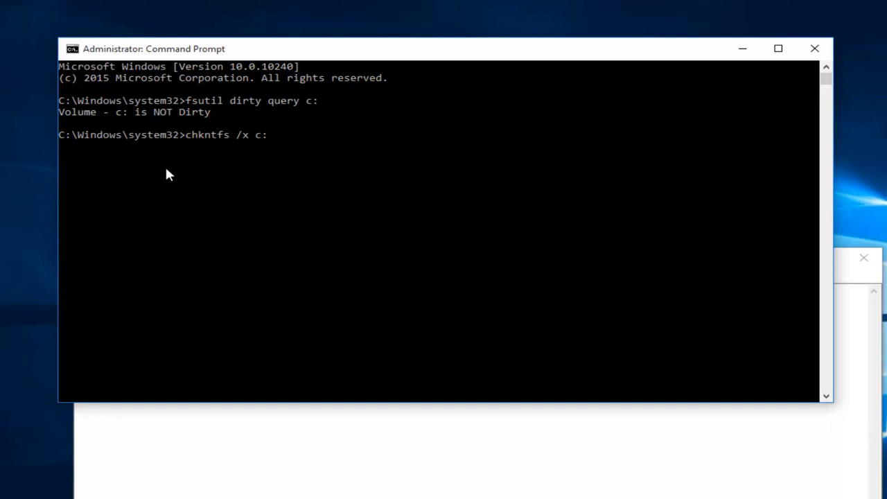
{"action": "mouse_move", "coordinate": [234, 152]}
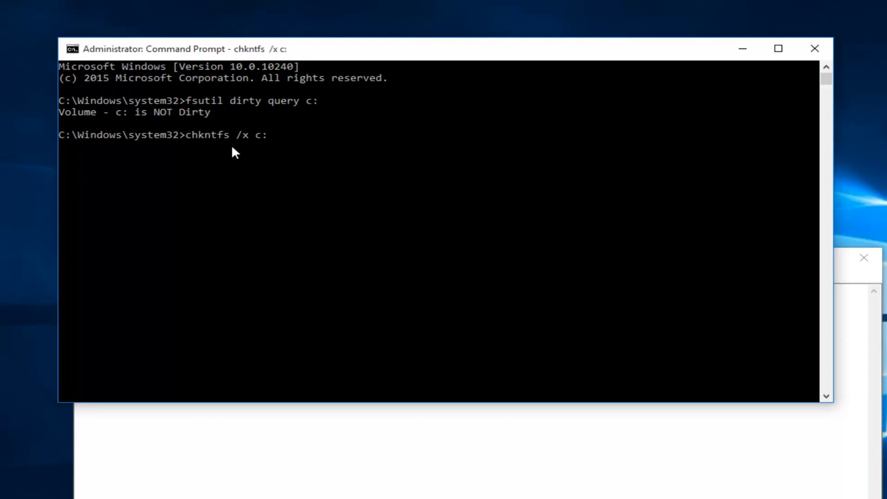
Execute 'chkntfs /x c:', confirming the NTFS file system
{"action": "key", "text": "Return"}
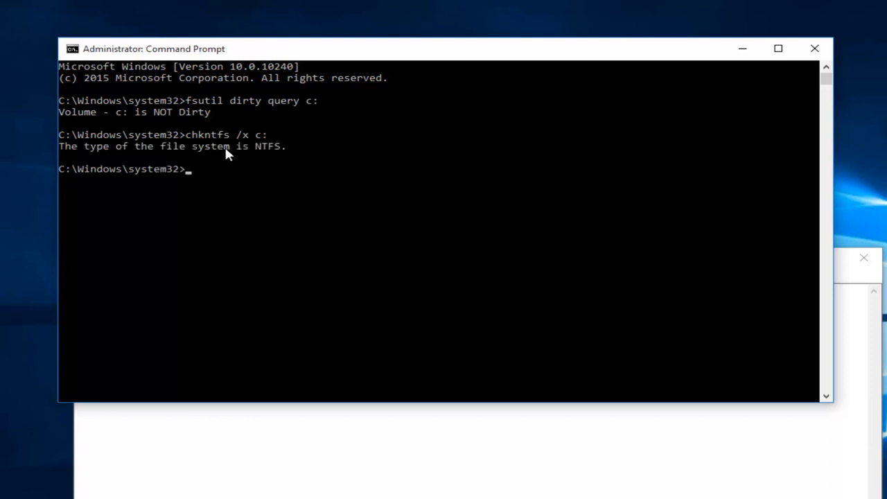
{"action": "mouse_move", "coordinate": [156, 160]}
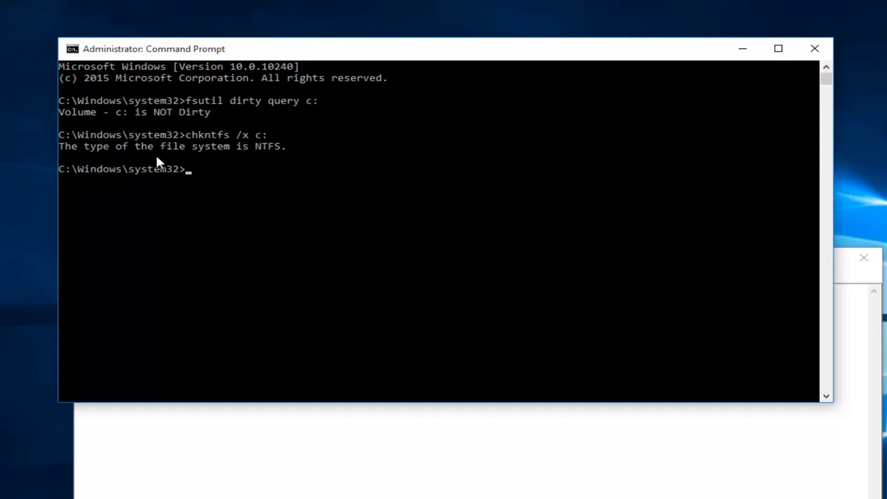